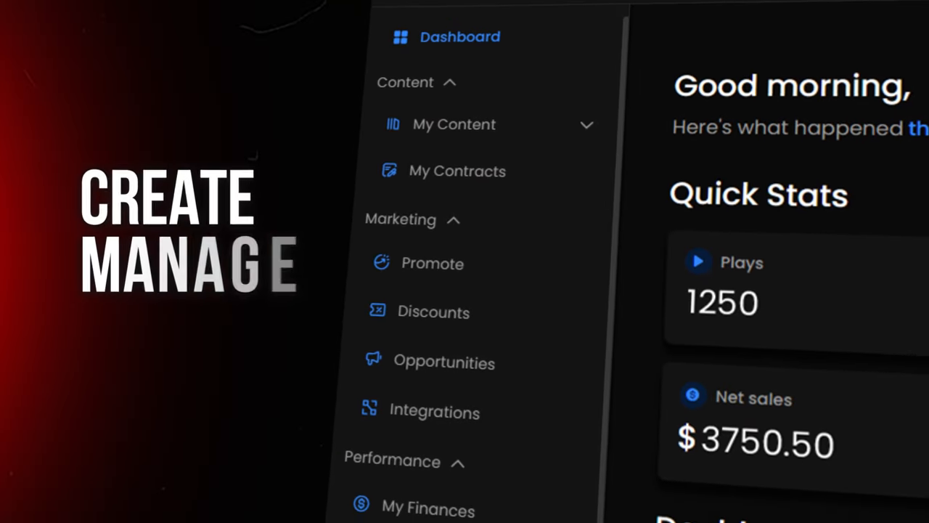
- Begin a new track upload, landing on the Files & basic info step for 'staring-at-the-sun'
scroll(down, 3)
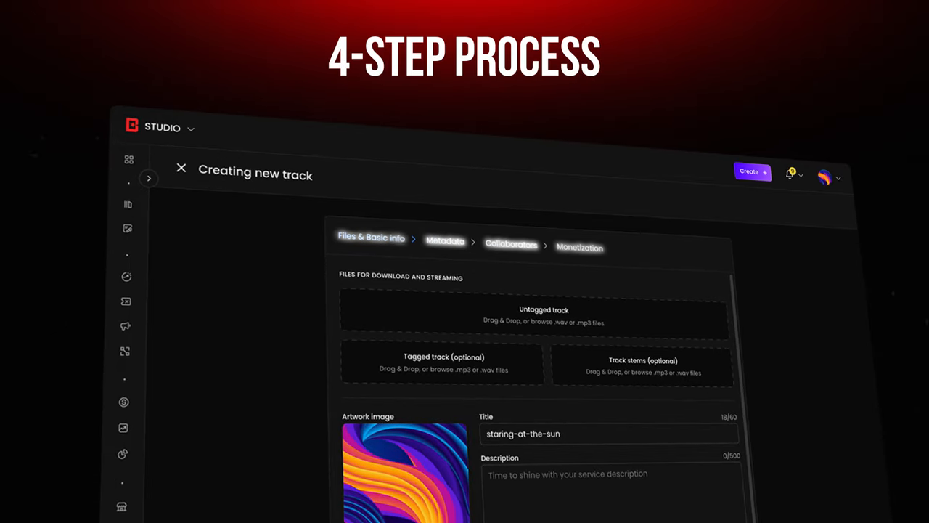
- Upload untagged, tagged and stems files and title the track 'Staring At The Sun' with a description
scroll(down, 3)
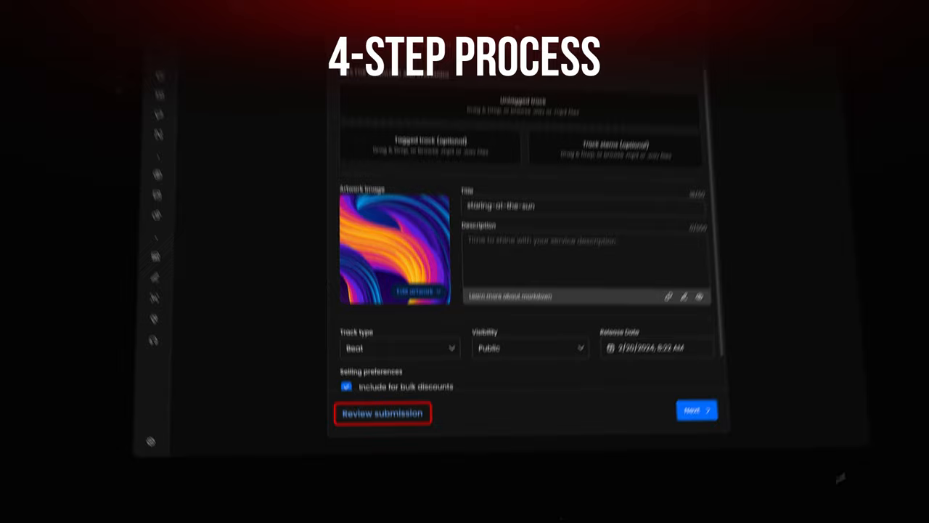
click(383, 412)
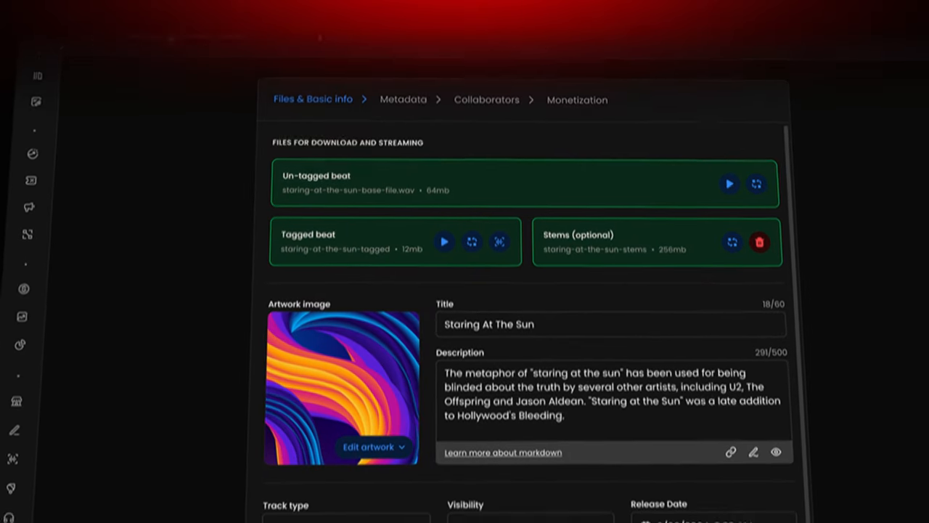
- Replace the artwork with the dark portrait image and continue to Metadata
scroll(down, 3)
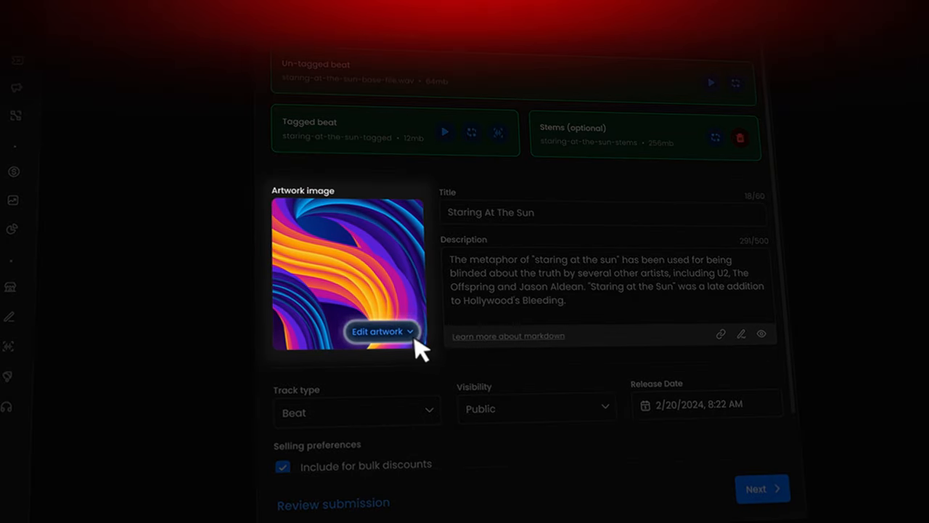
click(380, 331)
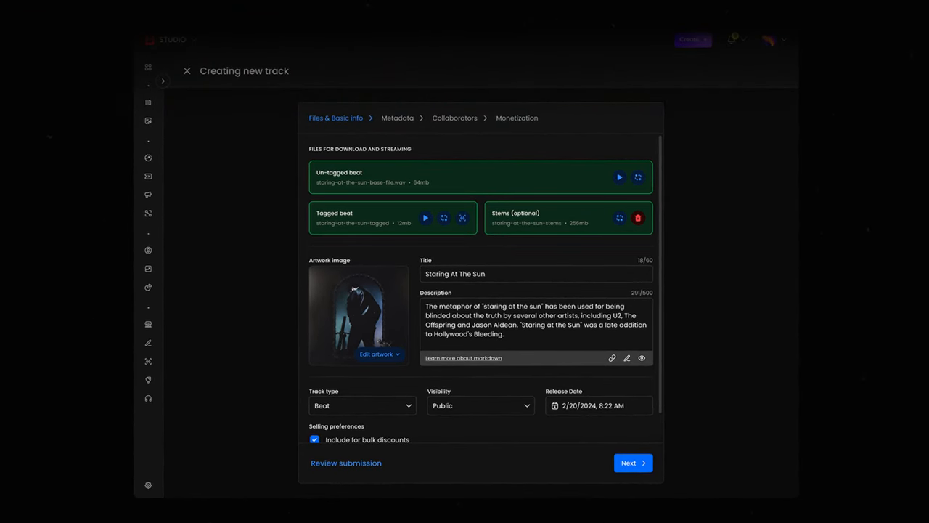
click(633, 462)
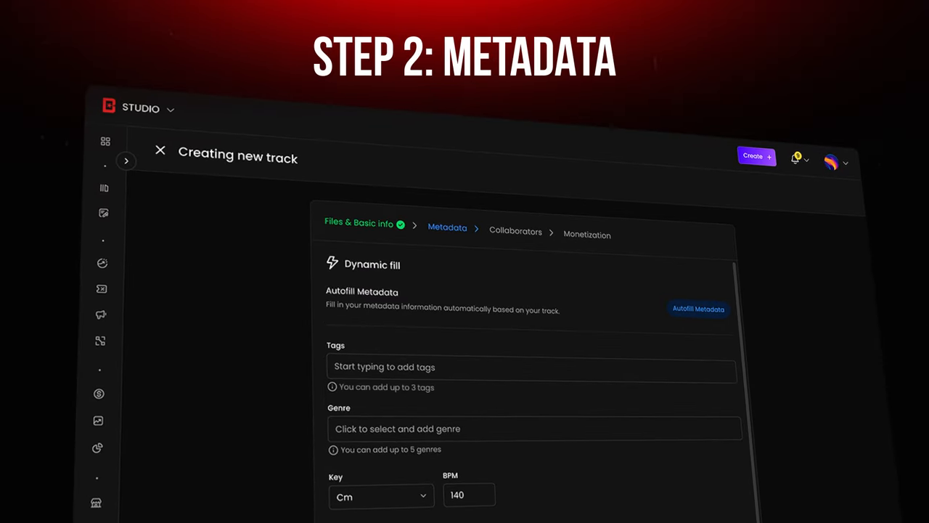
- Fill tags, genres chill/relaxing/acoustic, moods chill/lo-fi/melodic and instruments guitar/drums/piano
scroll(down, 3)
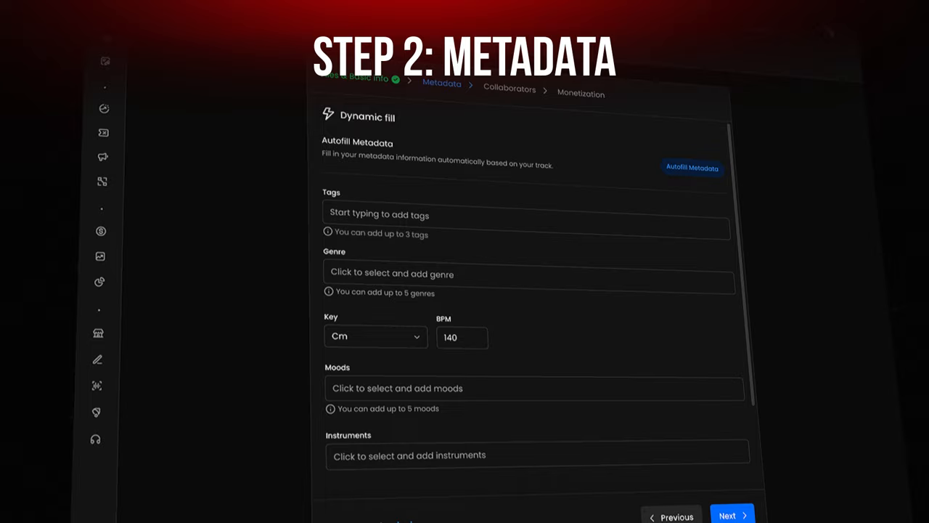
scroll(down, 3)
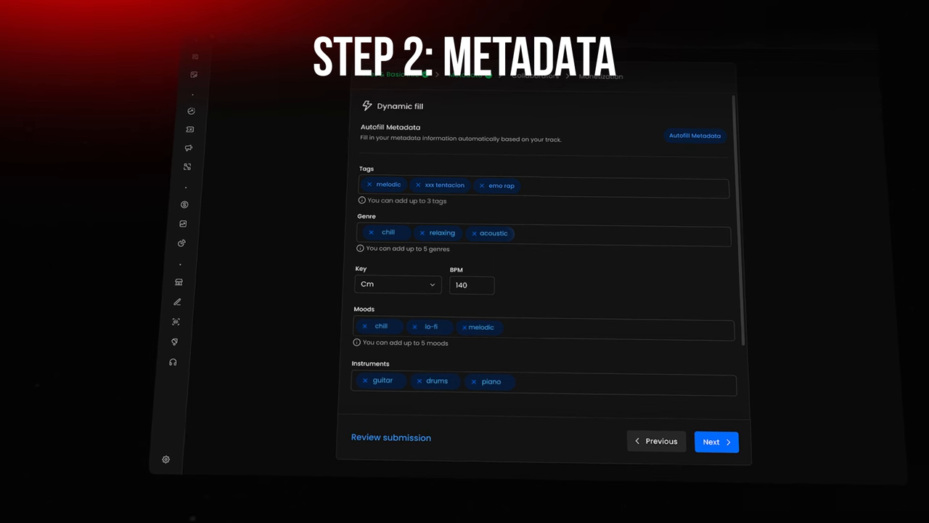
- Replace the tags with Gunna, Young Nudy and Chavo and continue to Collaborators
click(383, 380)
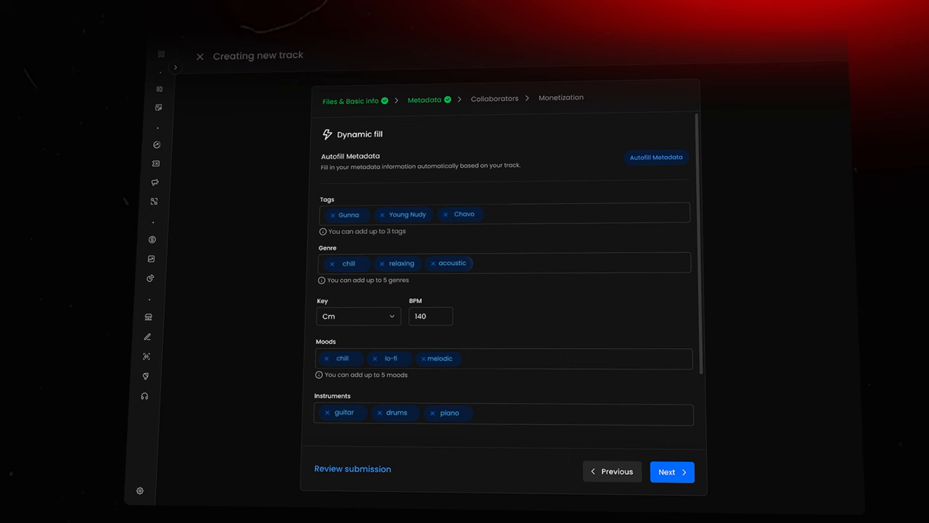
click(671, 470)
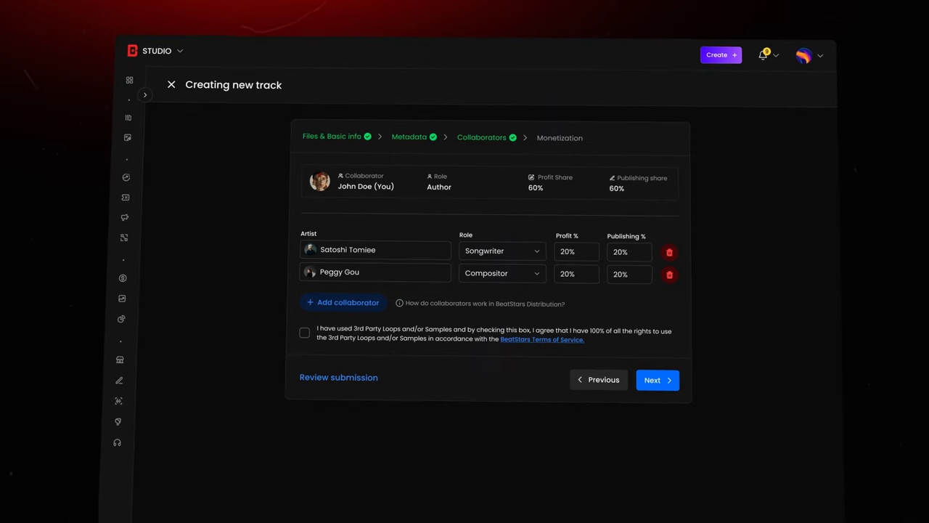
- Add a songwriter and a composer at 20% profit and publishing each, then move on
click(171, 85)
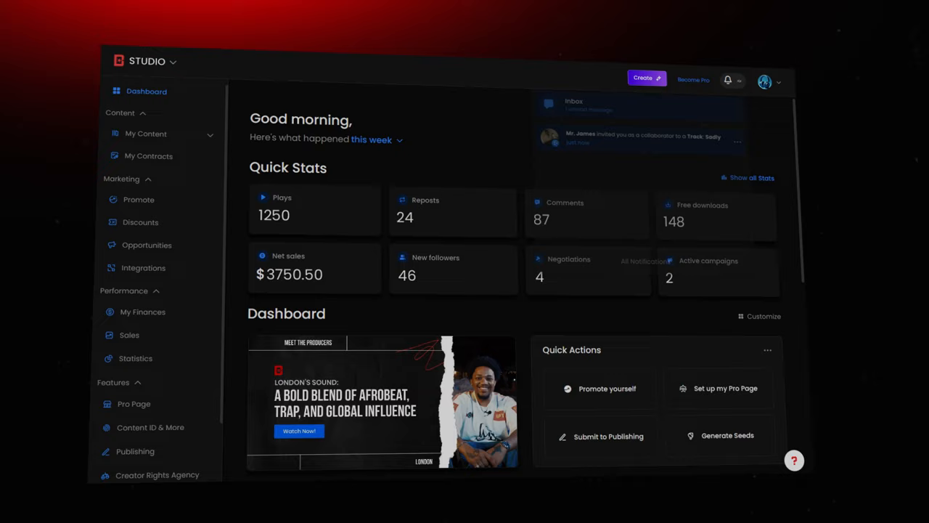
- Start a new discount coupon from the Discounts section
click(728, 80)
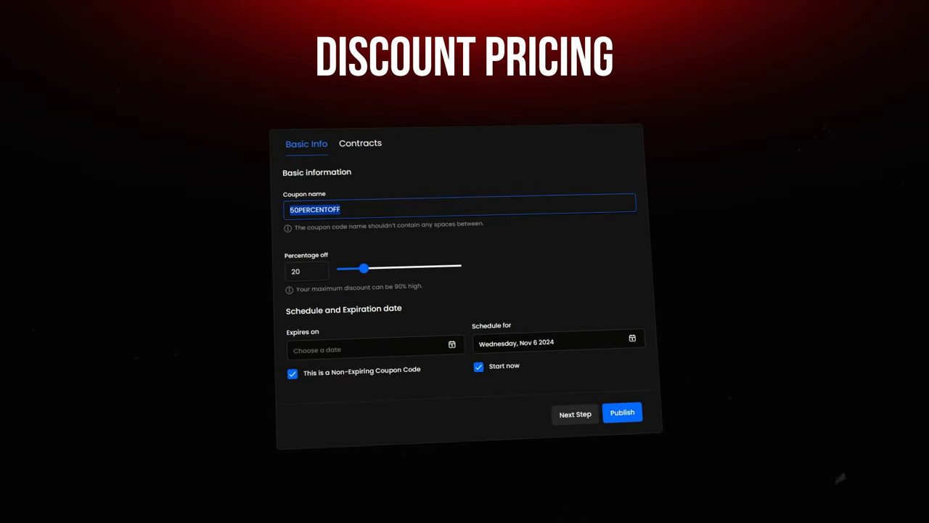
- Name the coupon PROMO and set its discount to 32 percent off
text(PROMO)
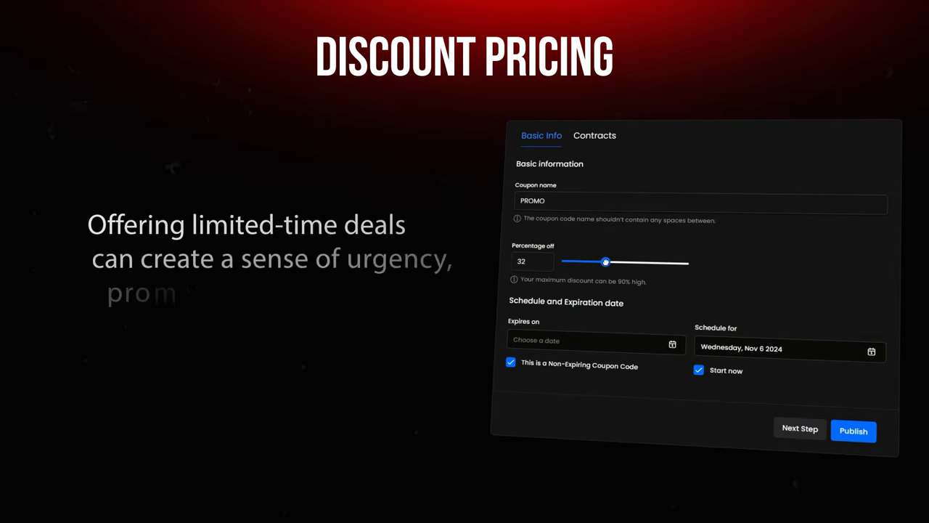
drag(607, 262, 626, 262)
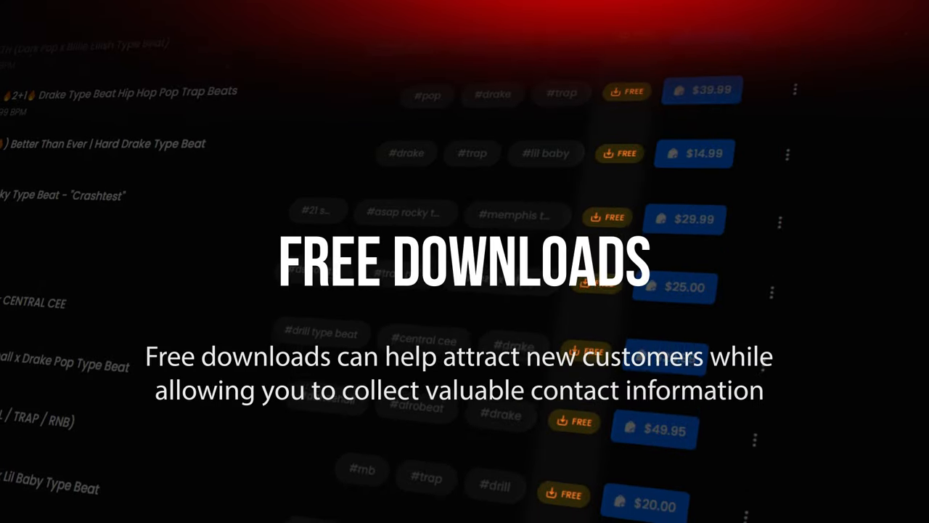
- Enable the Basic, Premium and Unlimited licenses ($19.99–$149.99) in the Monetization step
scroll(down, 3)
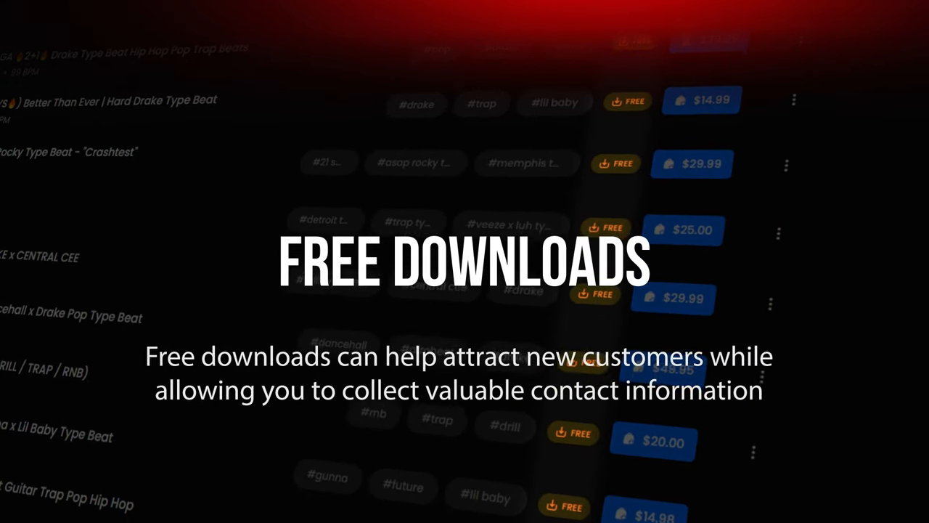
scroll(down, 3)
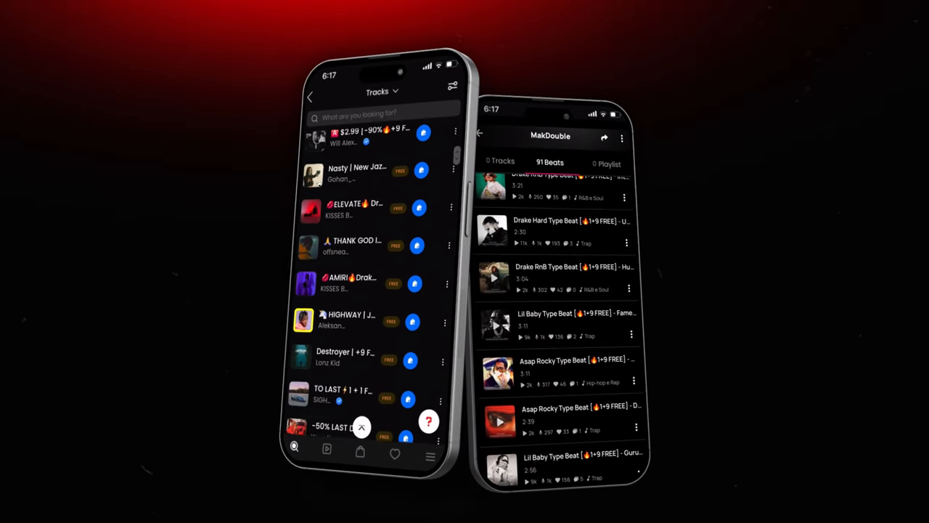
scroll(down, 3)
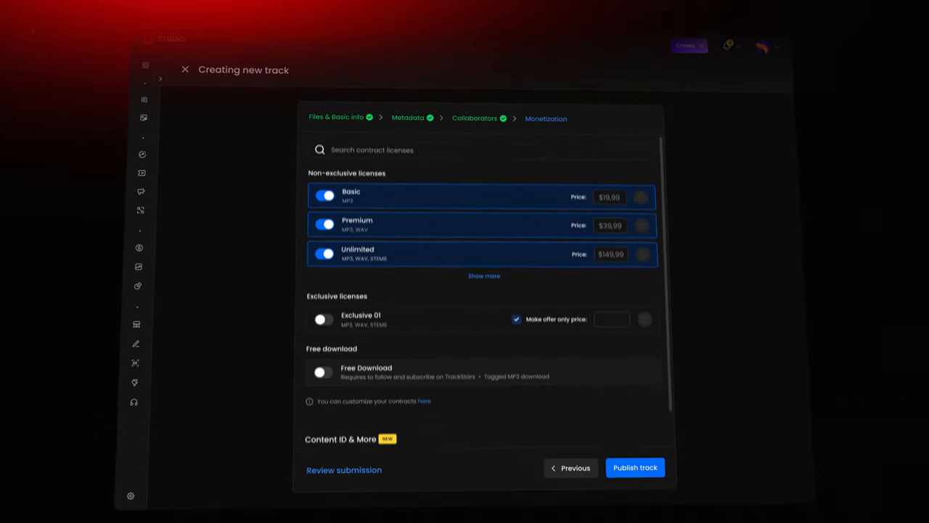
- Submit to YouTube Content ID, Meta and TikTok fingerprinting, then publish the track
scroll(down, 3)
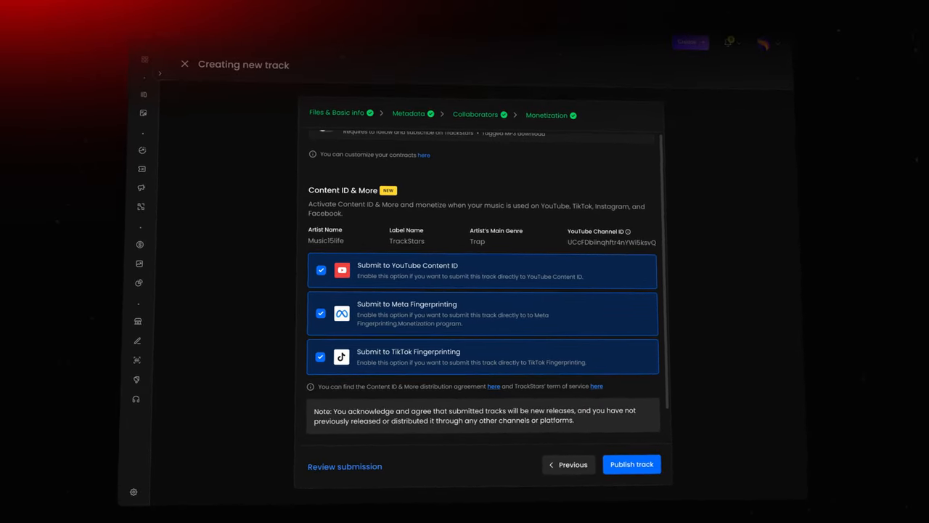
click(630, 465)
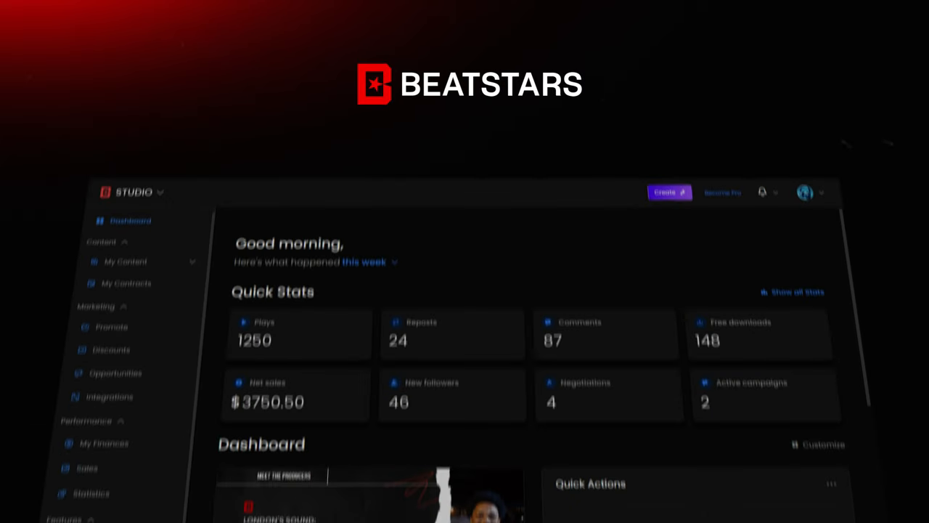